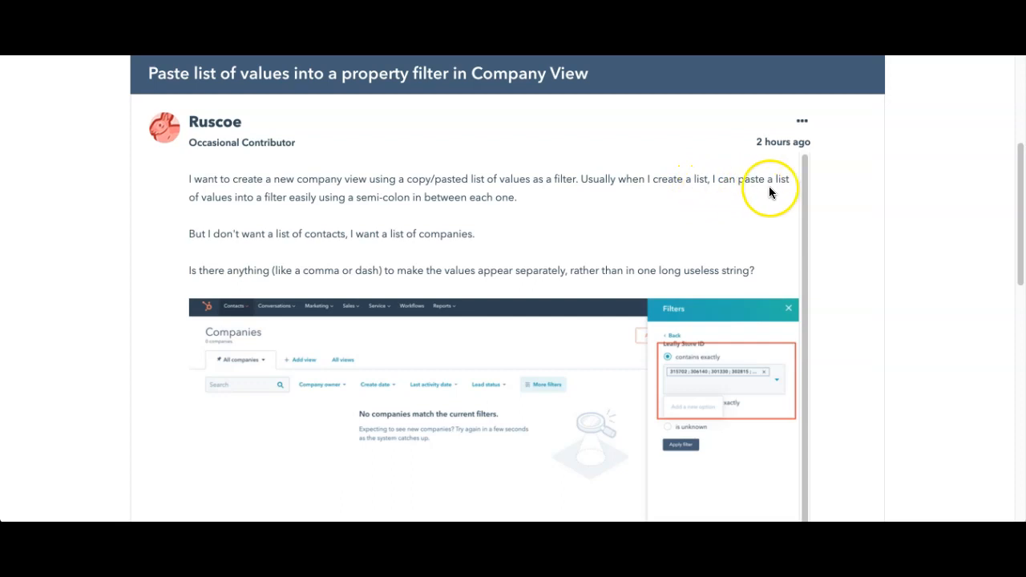
mouse_move(405, 224)
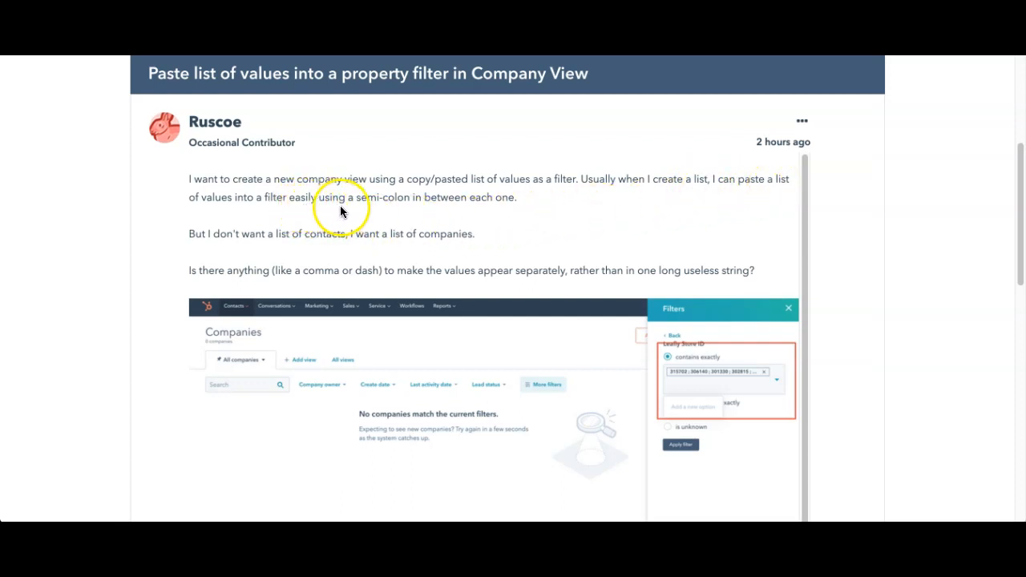
mouse_move(505, 210)
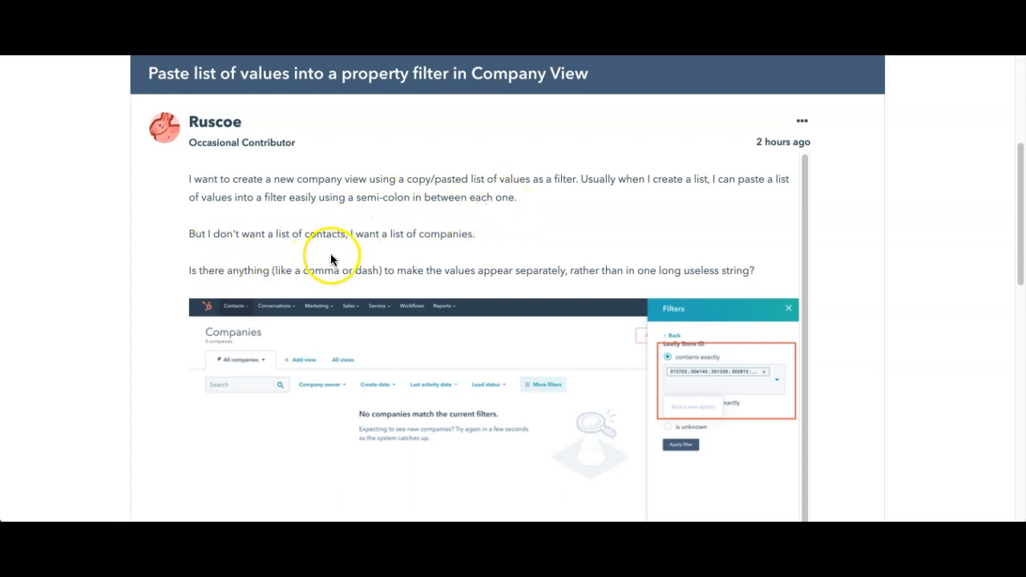
mouse_move(404, 243)
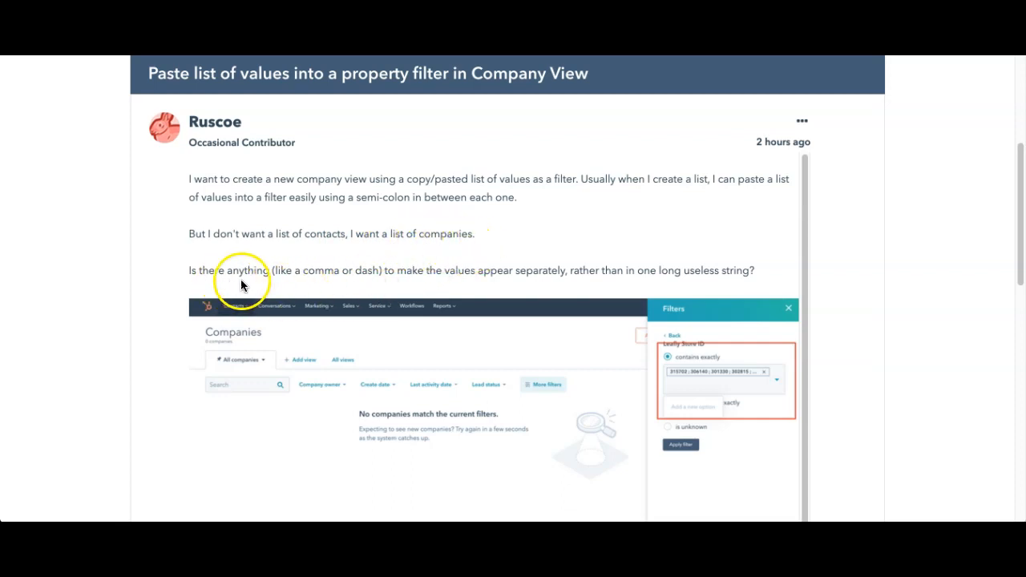
mouse_move(572, 281)
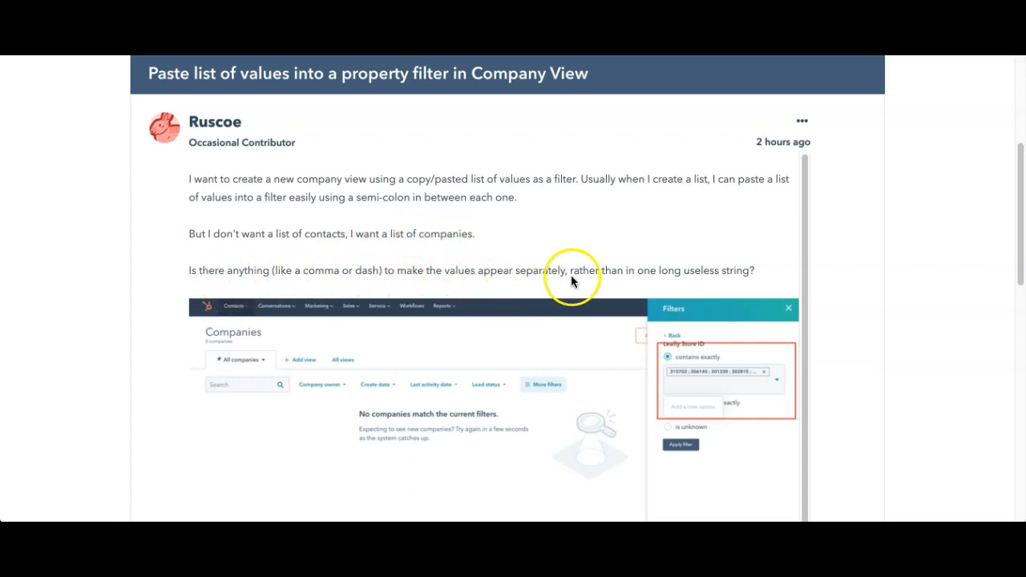
mouse_move(770, 272)
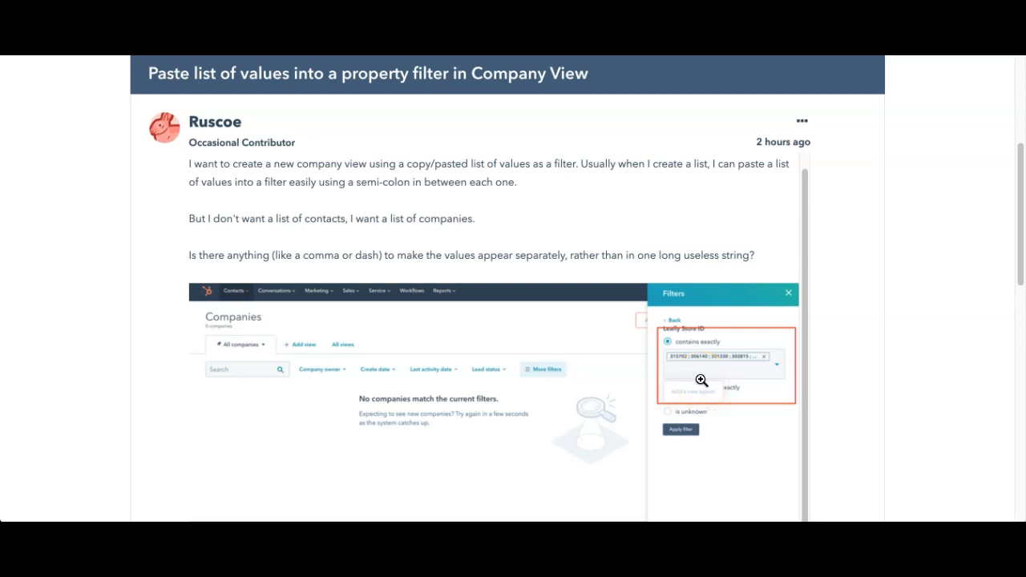
mouse_move(606, 282)
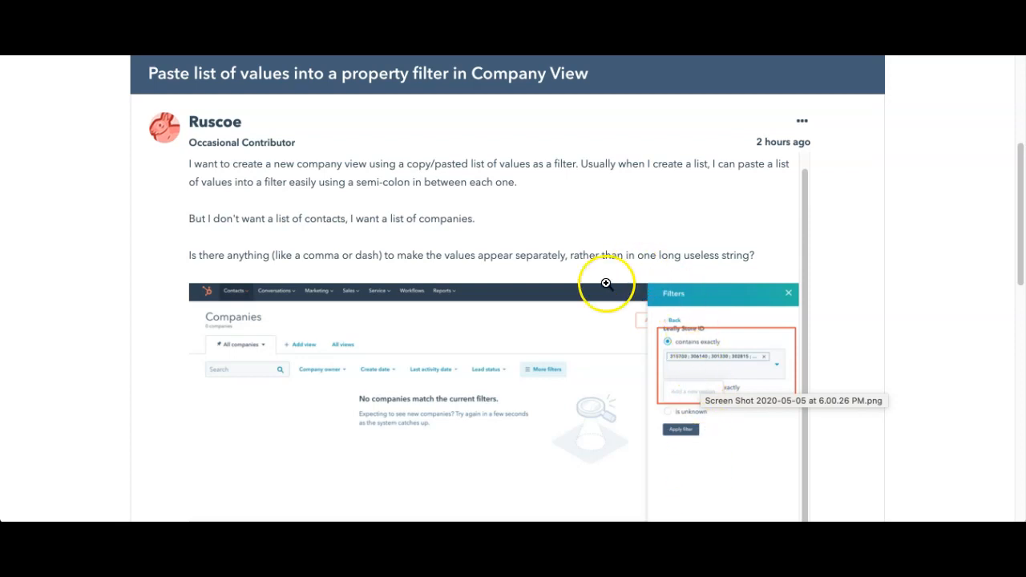
mouse_move(474, 328)
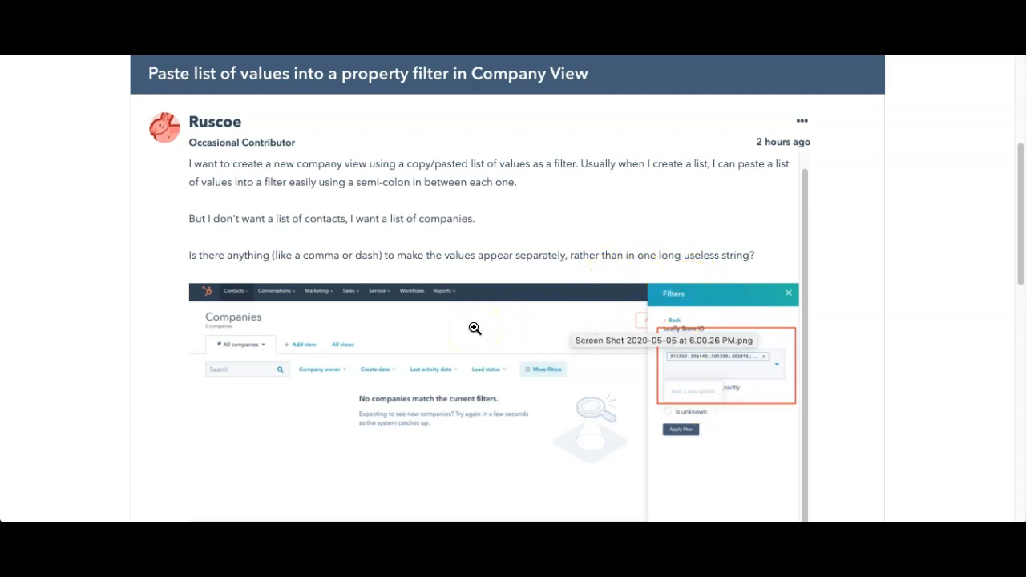
mouse_move(770, 423)
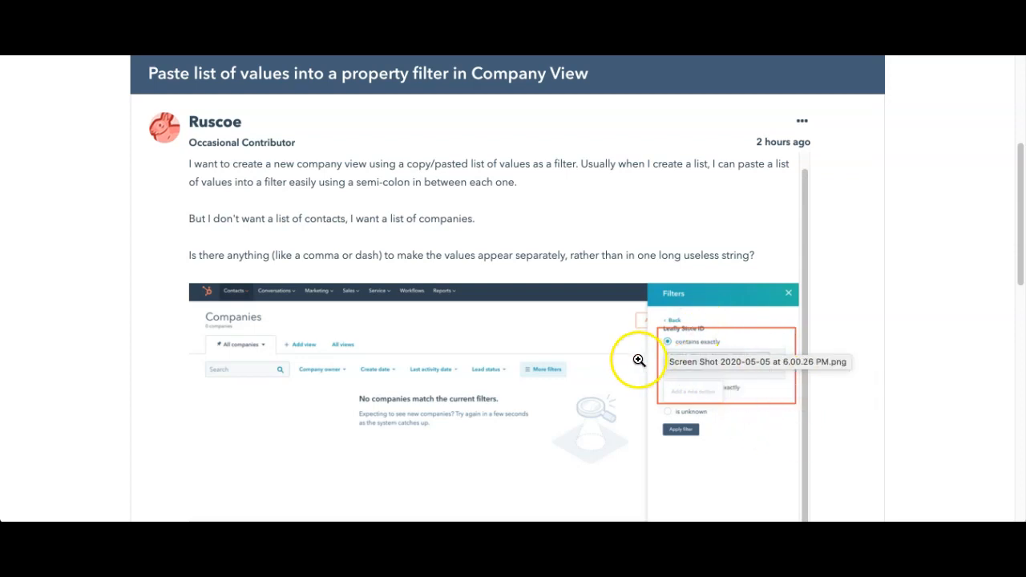
mouse_move(633, 417)
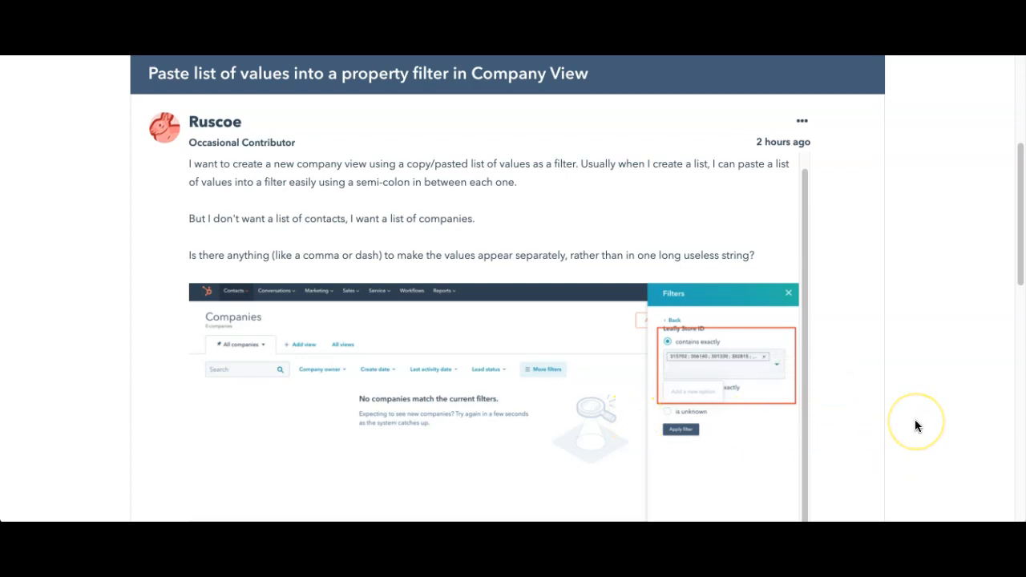
mouse_move(917, 427)
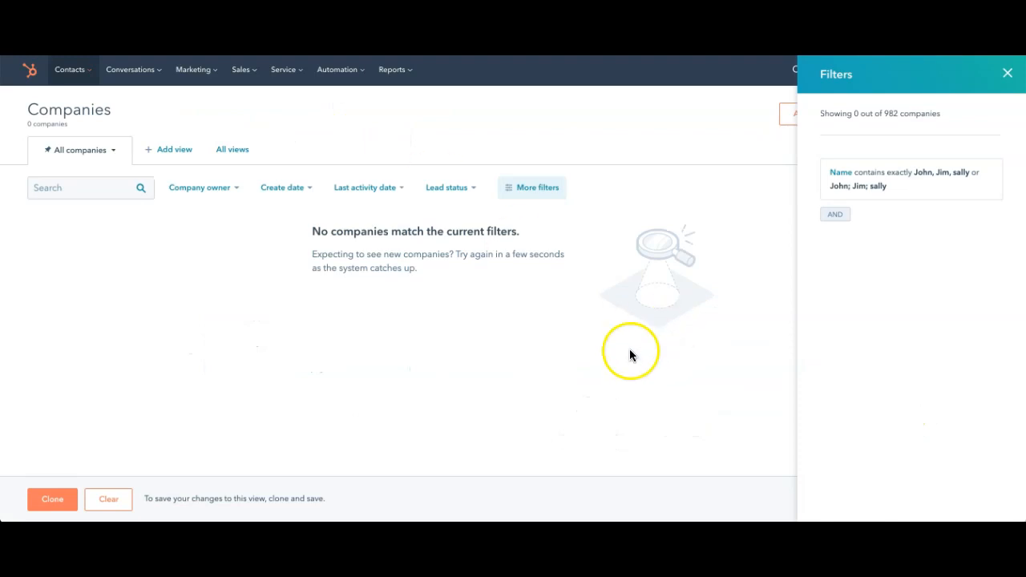
Reopen the Name 'contains exactly' filter showing the comma- and semicolon-separated John, Jim, sally values
click(910, 179)
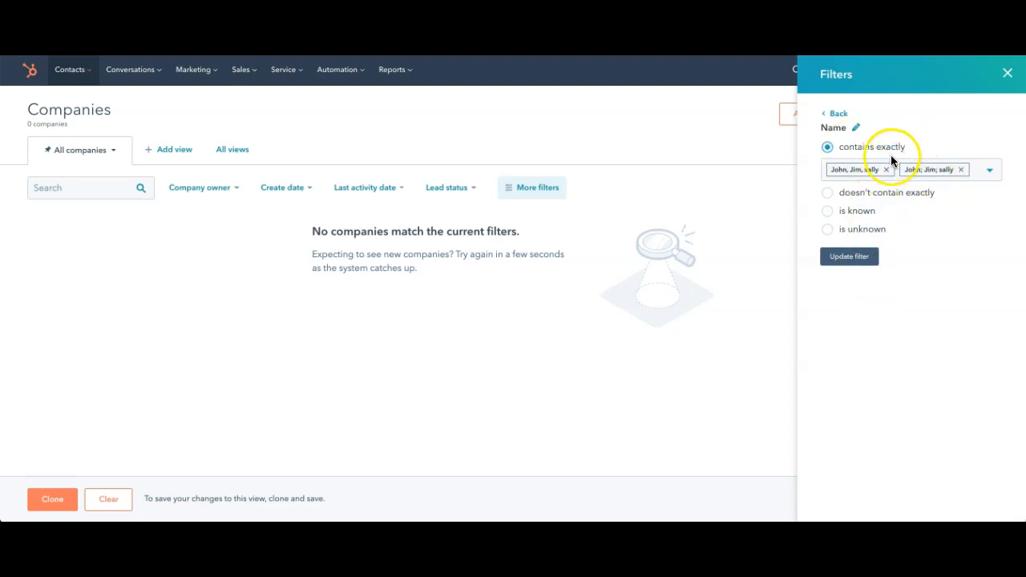
mouse_move(874, 175)
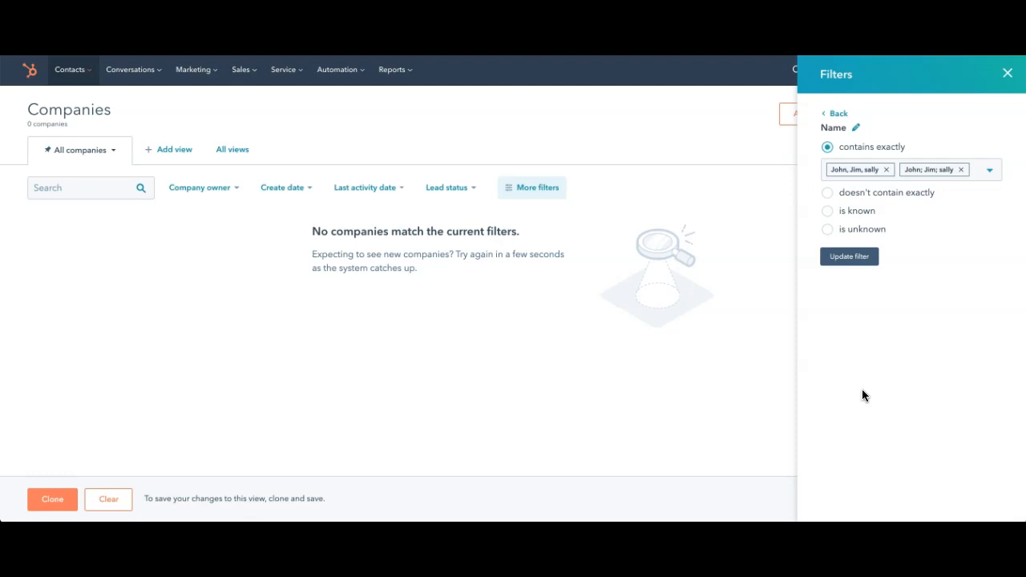
mouse_move(875, 392)
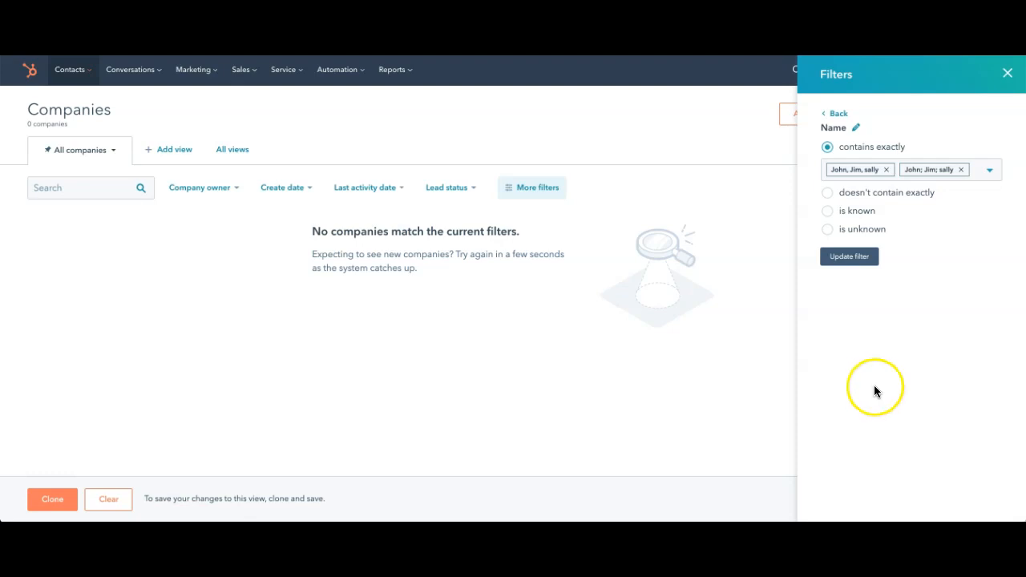
mouse_move(800, 403)
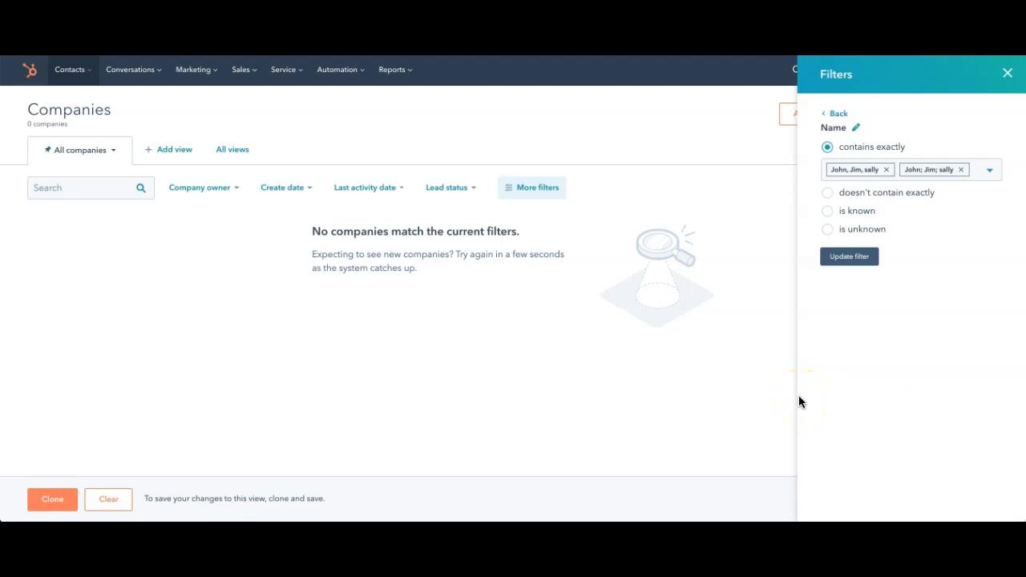